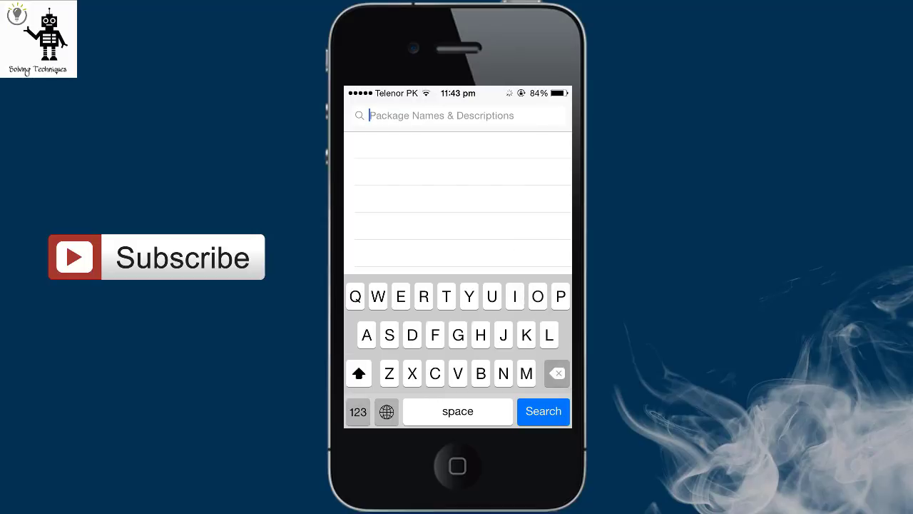
- Search Cydia for "ios 11" and view the IOS 11 Theme package details (v0.0.6, BYA Repository)
text(ios 11)
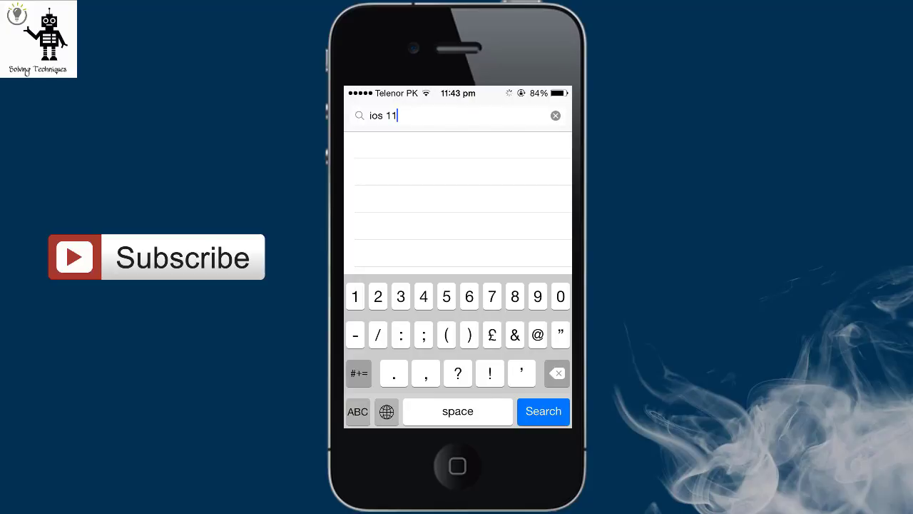
click(357, 411)
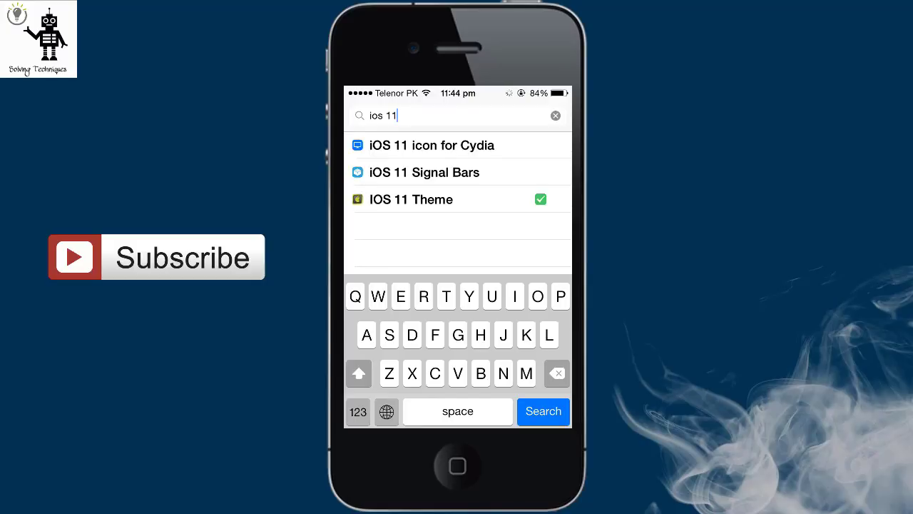
click(542, 411)
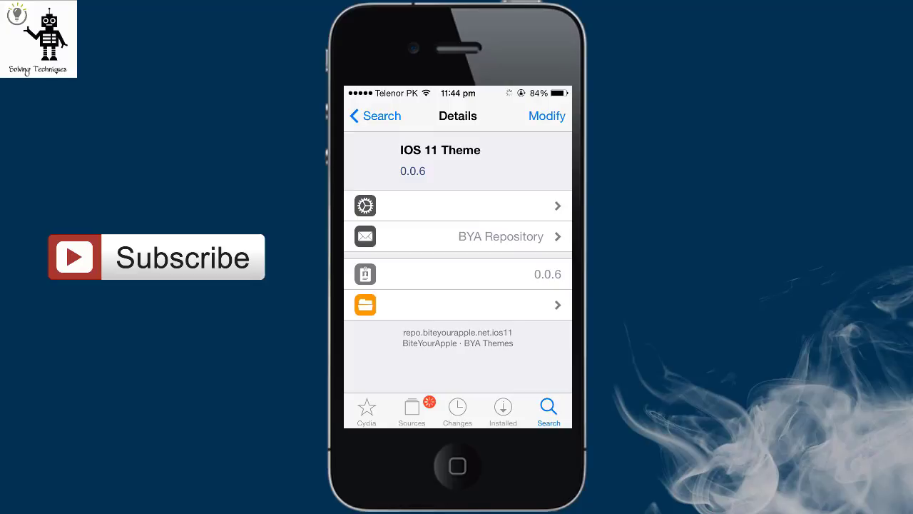
- Check the Modify options confirming IOS 11 Theme is installed, then cancel without changes
click(546, 116)
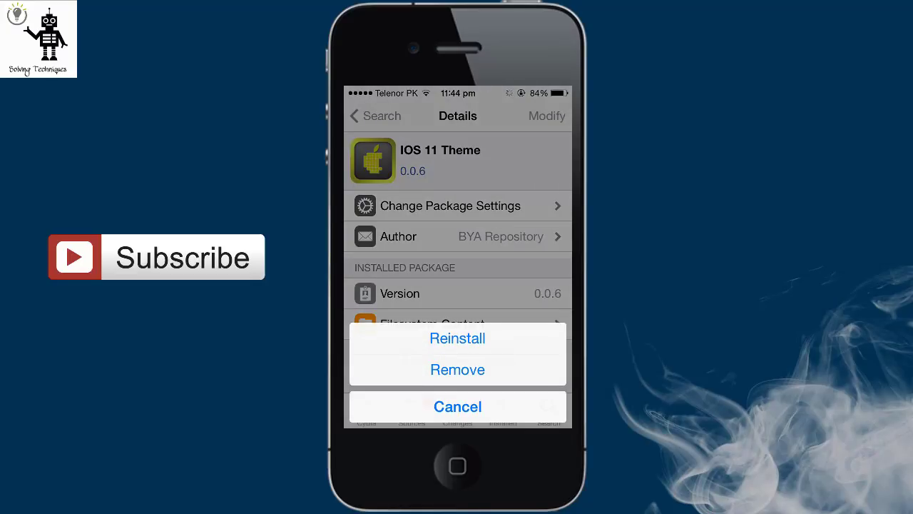
click(457, 405)
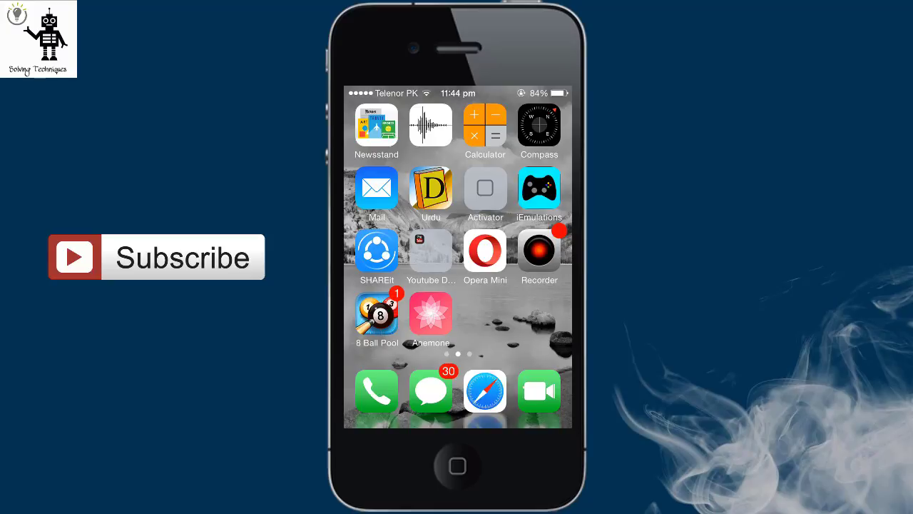
- Launch Anemone from the home screen to see its theme list
click(431, 314)
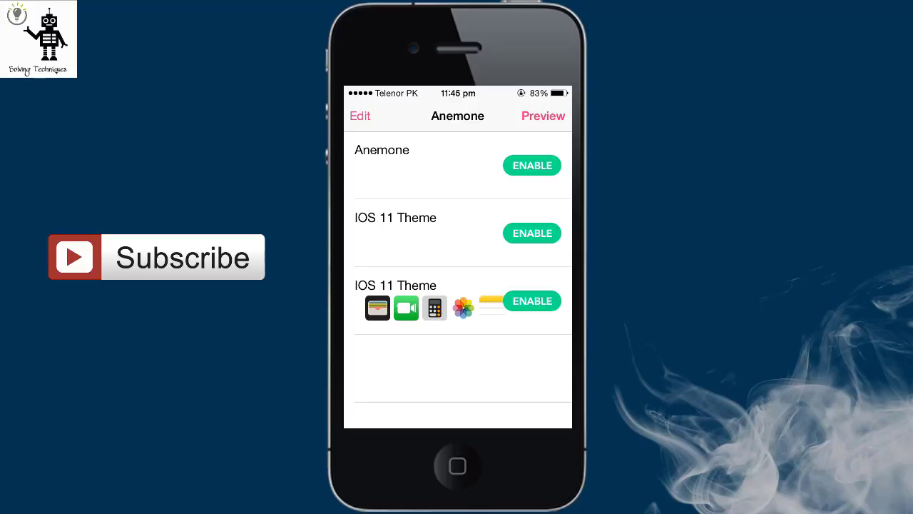
- Enable the IOS 11 Theme entries and preview the themed home screen
click(531, 233)
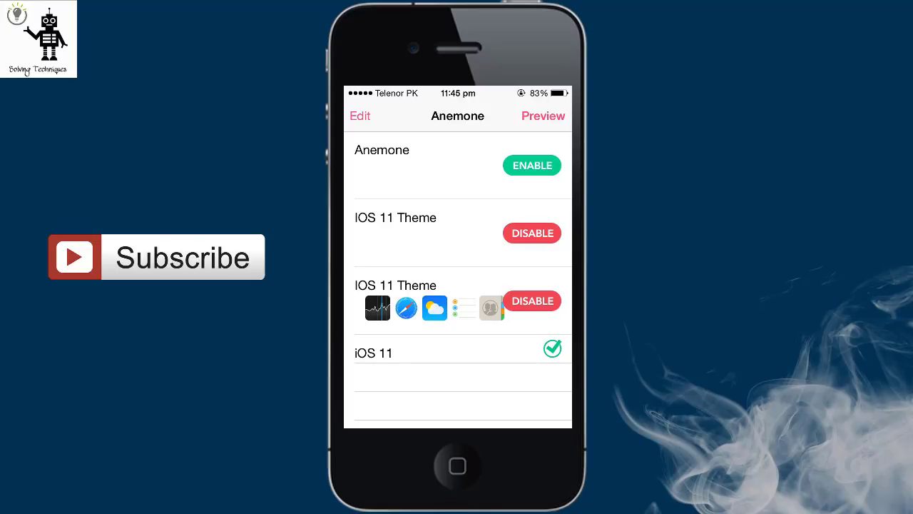
click(542, 116)
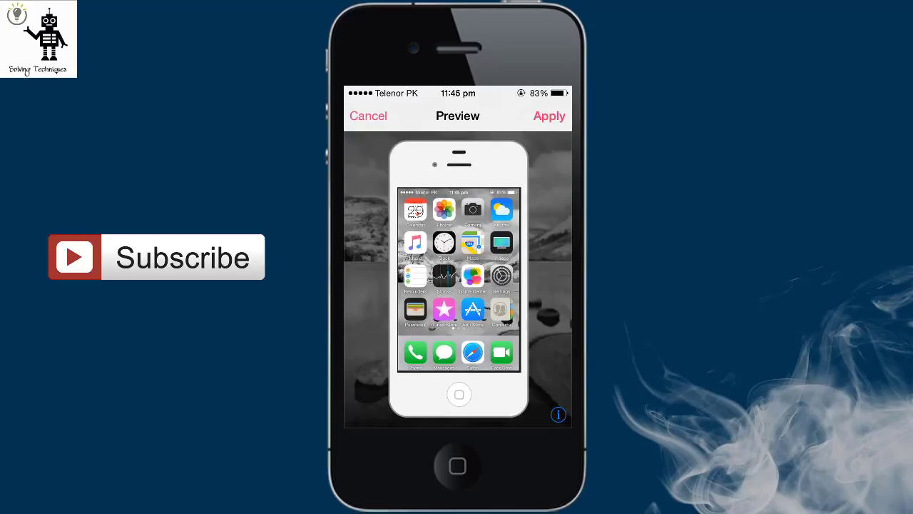
- Apply the iOS 11 theme and browse the home screen pages with restyled icons
click(547, 115)
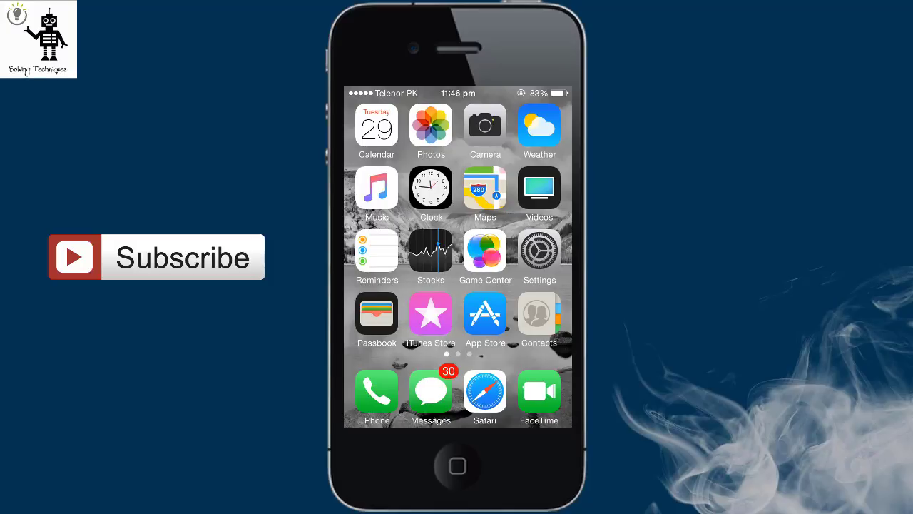
scroll(left, 3)
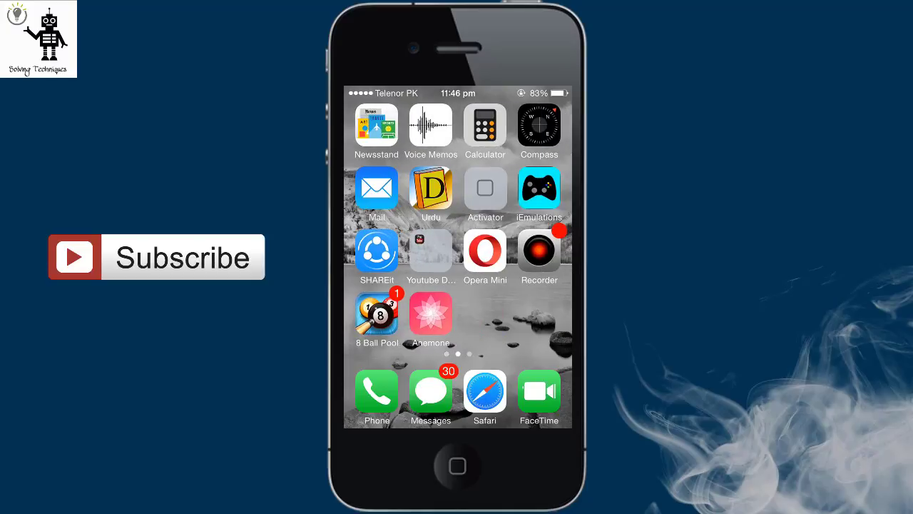